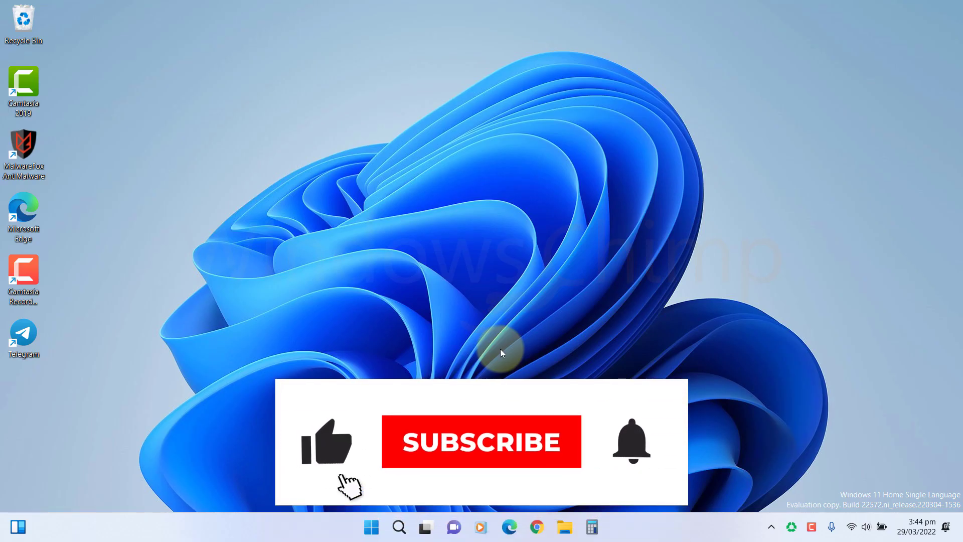
# Step: Search for Power Options from the Start menu and look at the plans currently listed
pyautogui.click(480, 442)
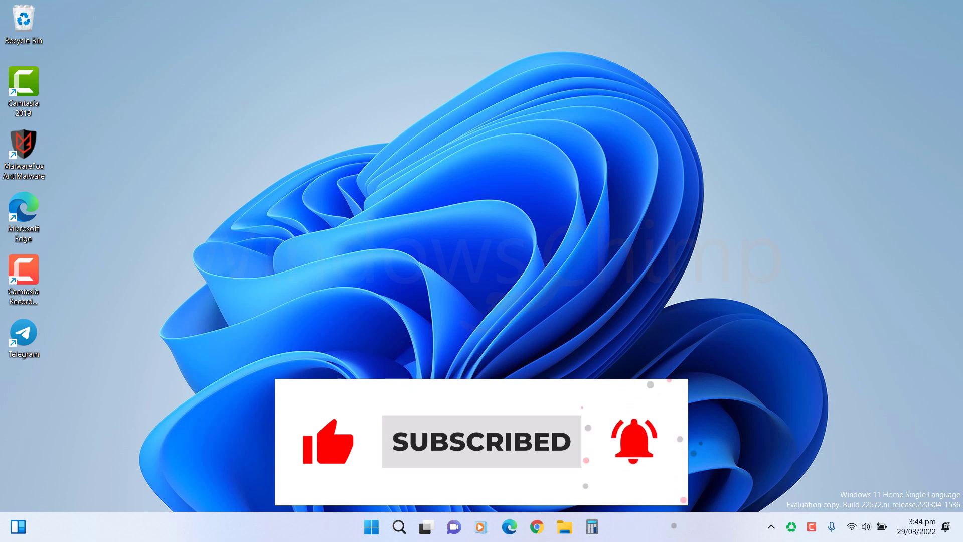
pyautogui.click(371, 527)
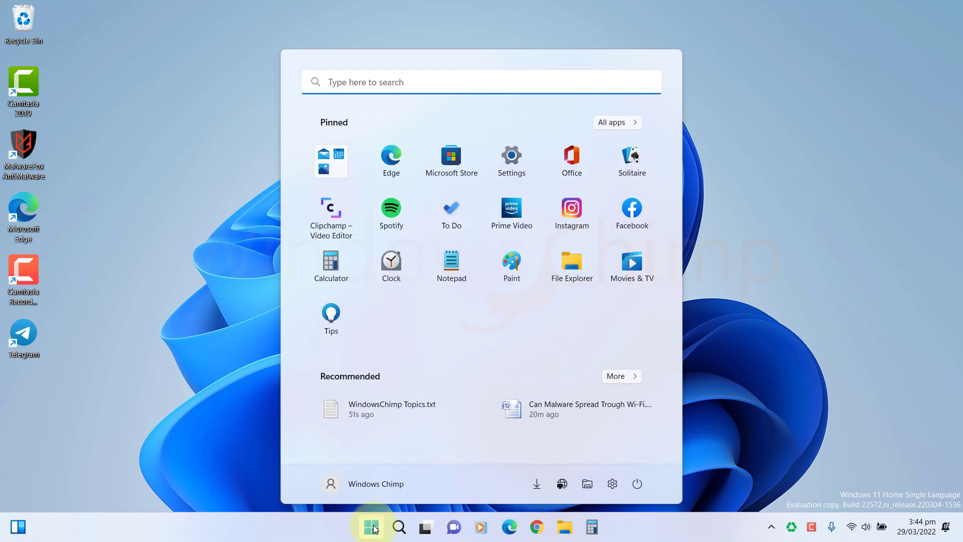
pyautogui.write('power op')
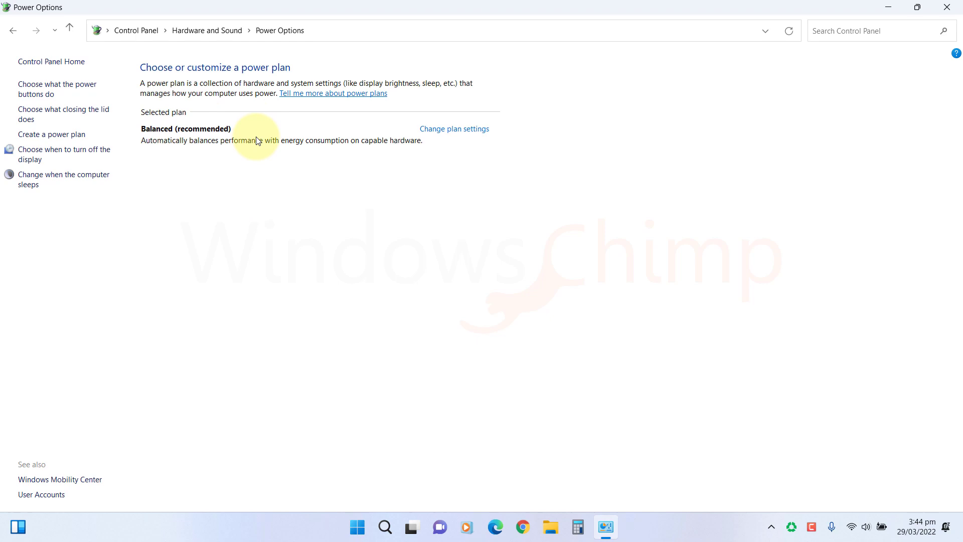
pyautogui.moveTo(281, 152)
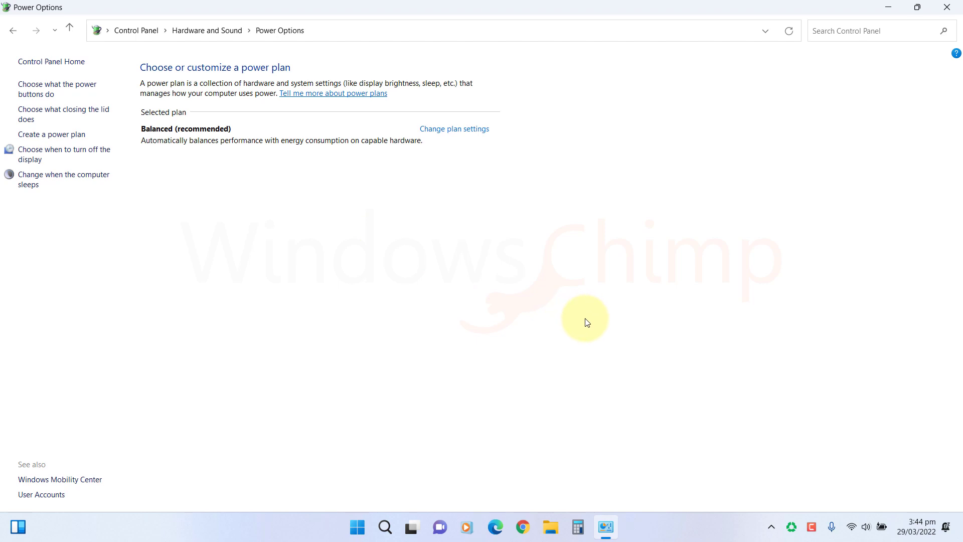
pyautogui.moveTo(605, 342)
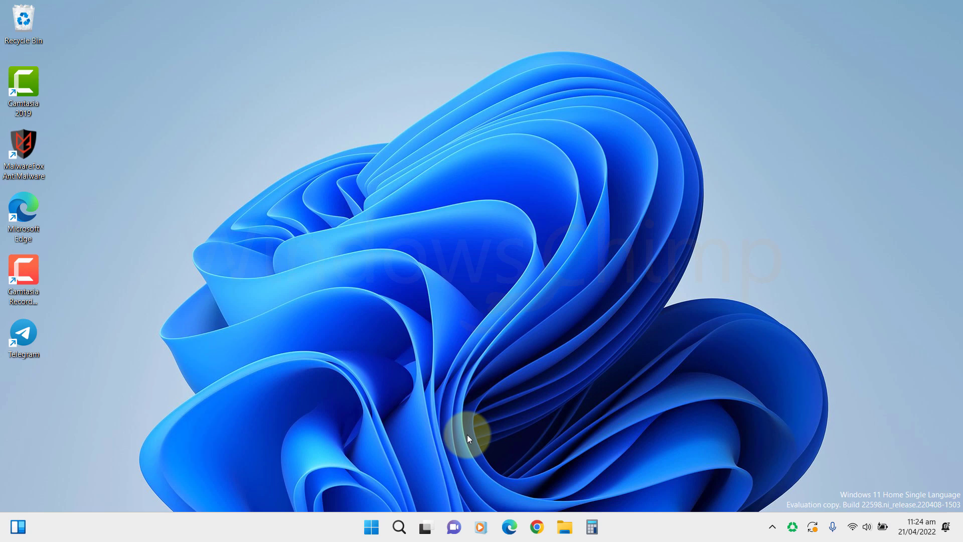
pyautogui.click(371, 527)
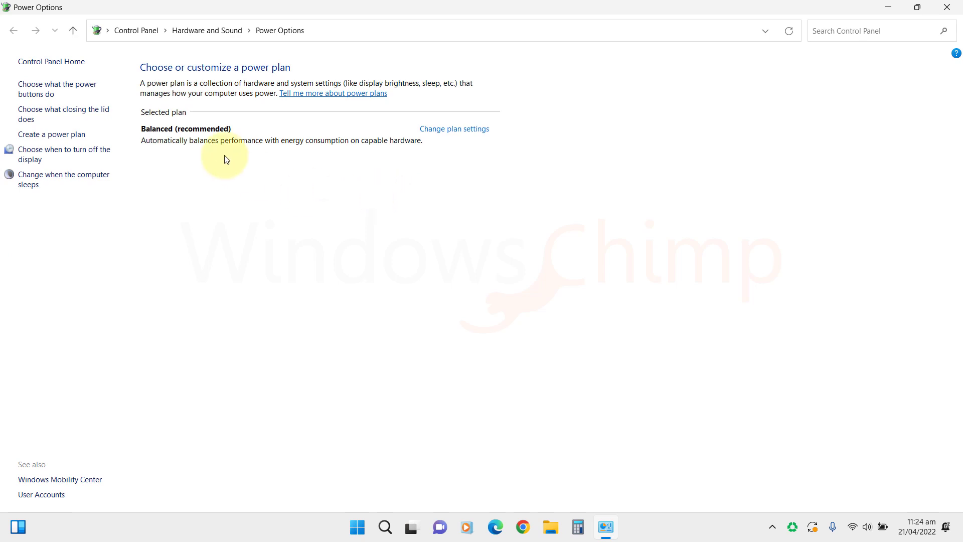
pyautogui.moveTo(250, 182)
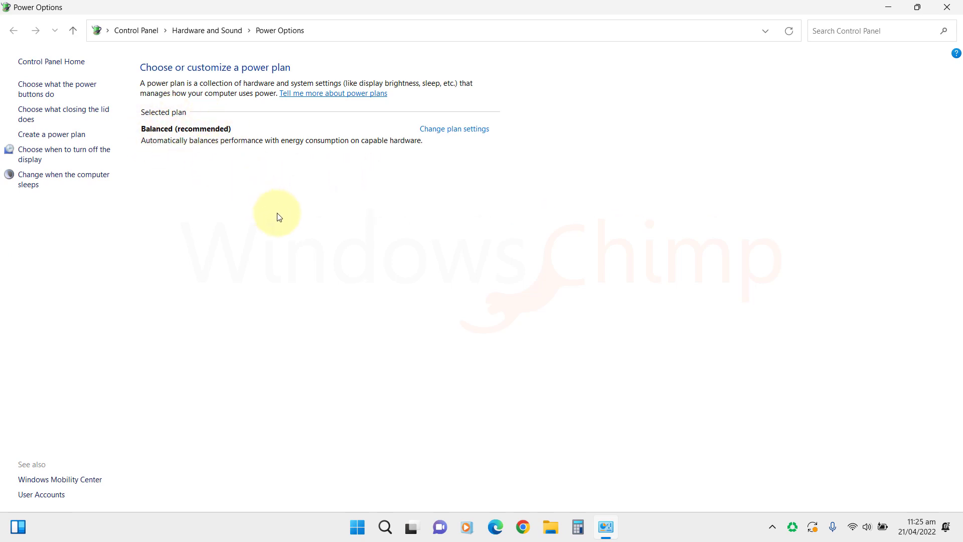
pyautogui.moveTo(287, 221)
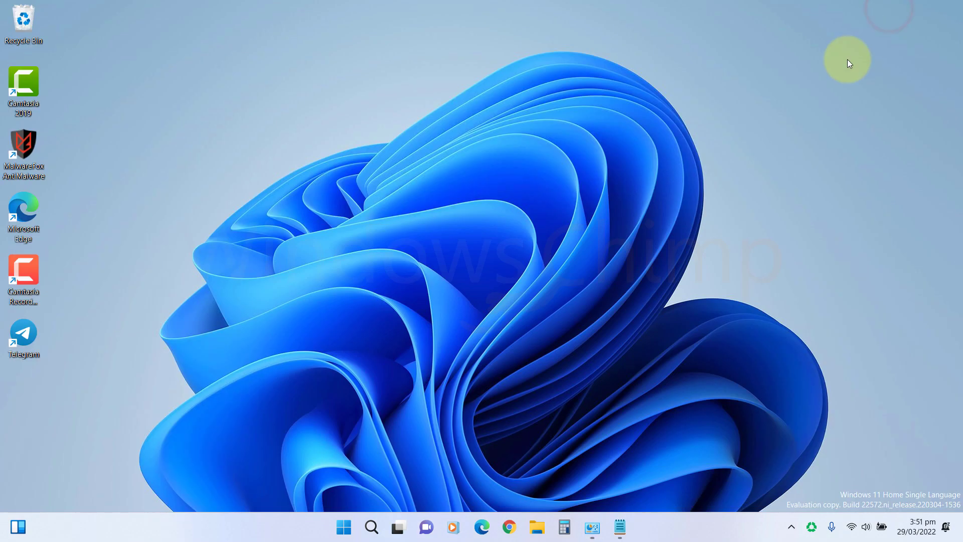
pyautogui.click(372, 526)
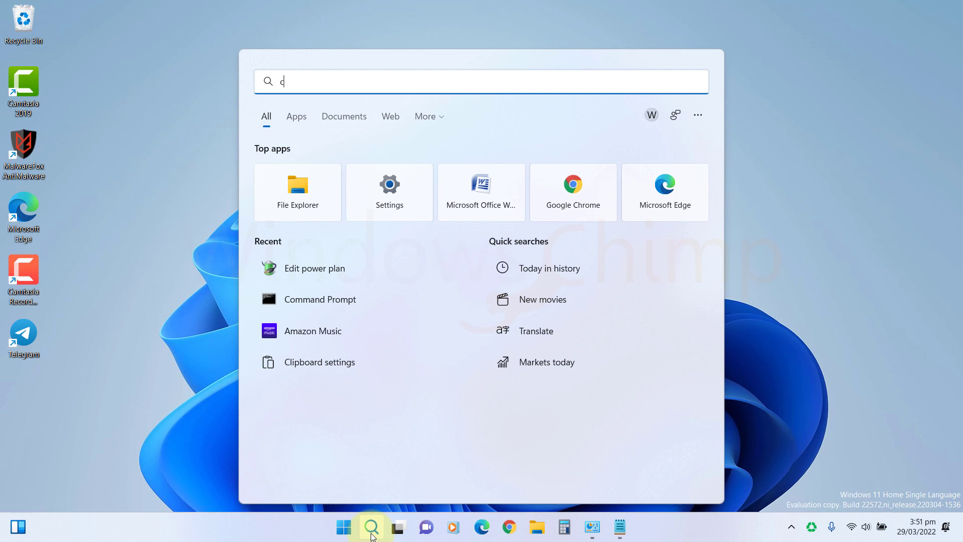
pyautogui.write('md')
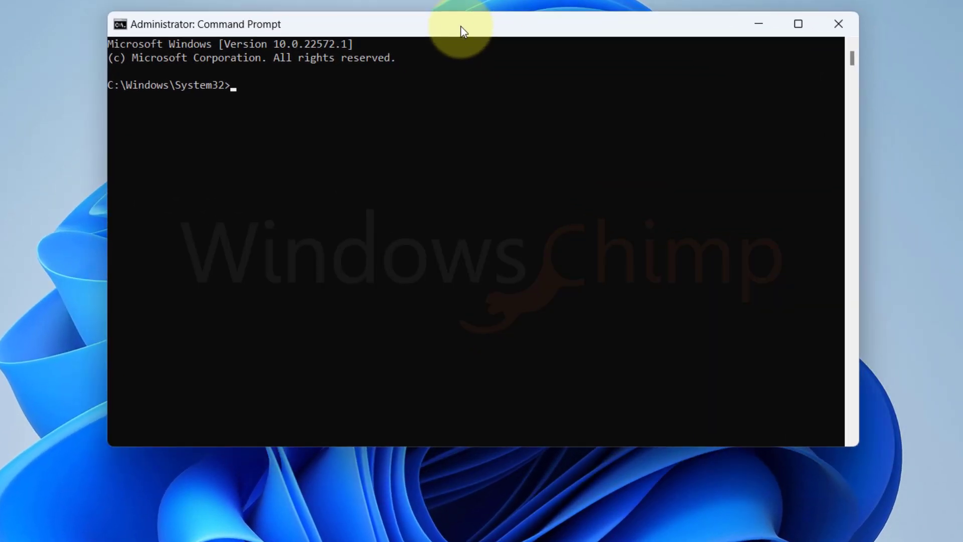
pyautogui.write('powercfg -duplicatescheme a1841308-3541-4fab-bc81-f71556f20b4a')
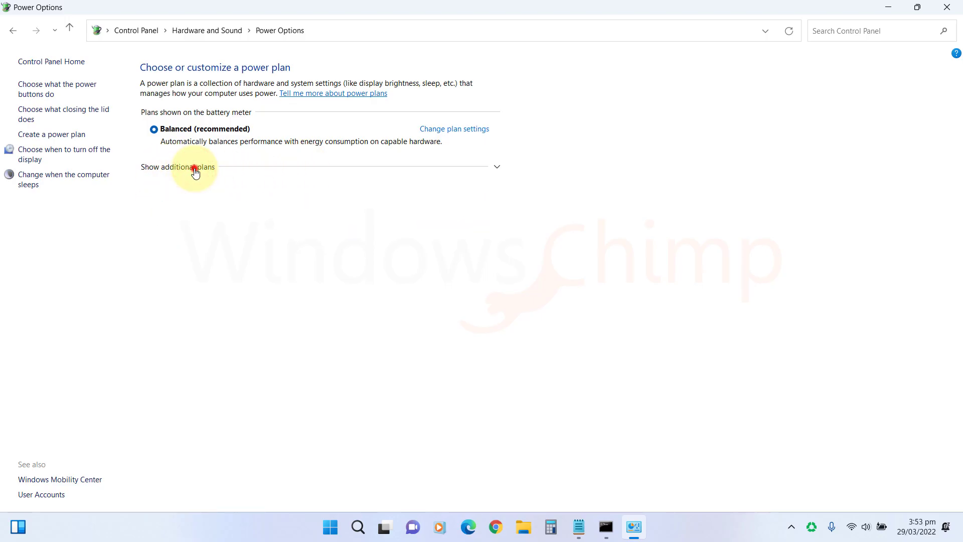
# Step: Reveal the additional plans, then run powercfg -duplicatescheme e9a42b02-d5df-448d-aa00-03f14749eb61
pyautogui.click(178, 167)
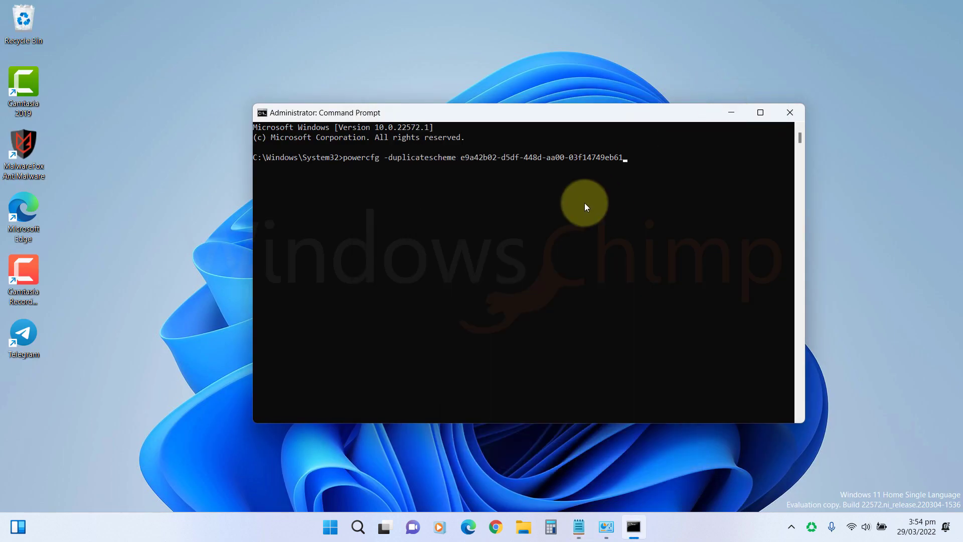
pyautogui.press('enter')
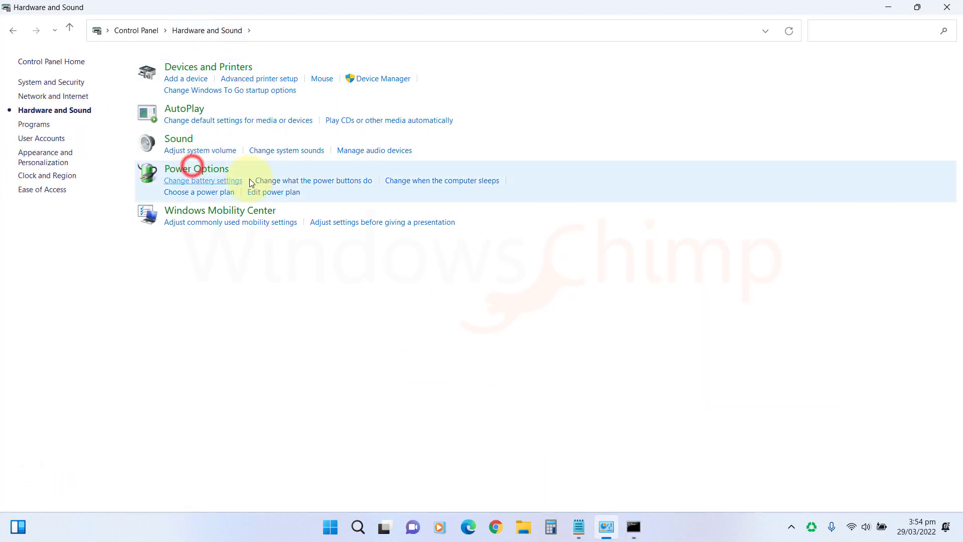
# Step: Show High performance, Power saver and Ultimate Performance as additional plans beside Balanced
pyautogui.click(196, 169)
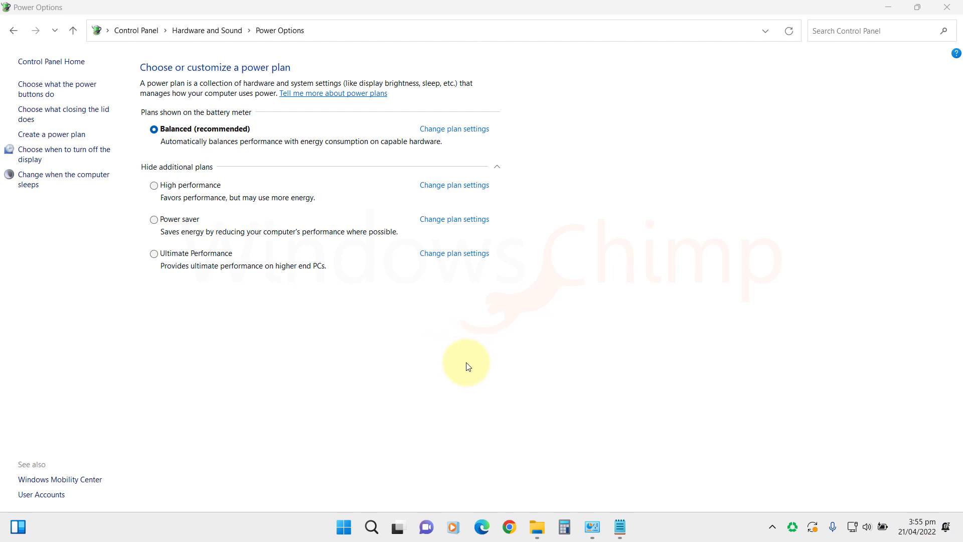
pyautogui.moveTo(457, 356)
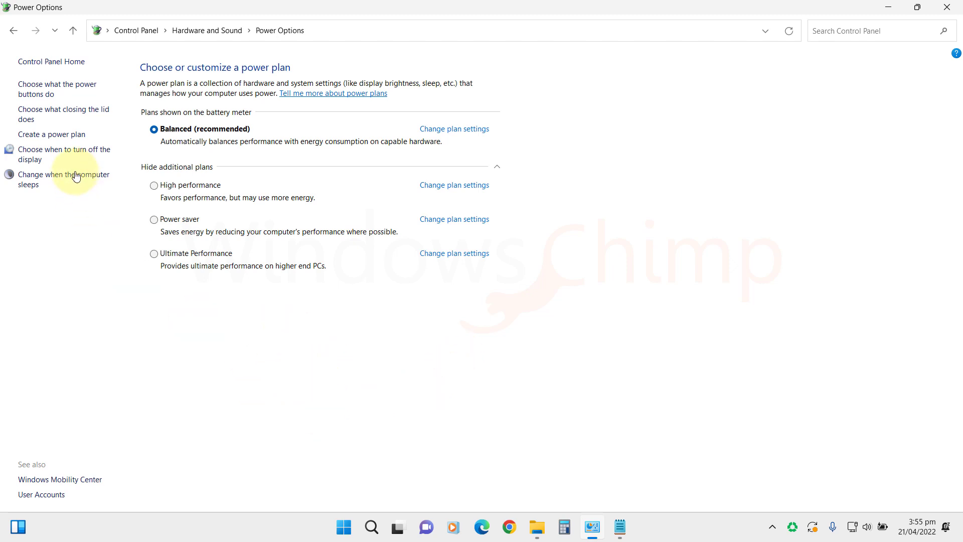
pyautogui.moveTo(61, 137)
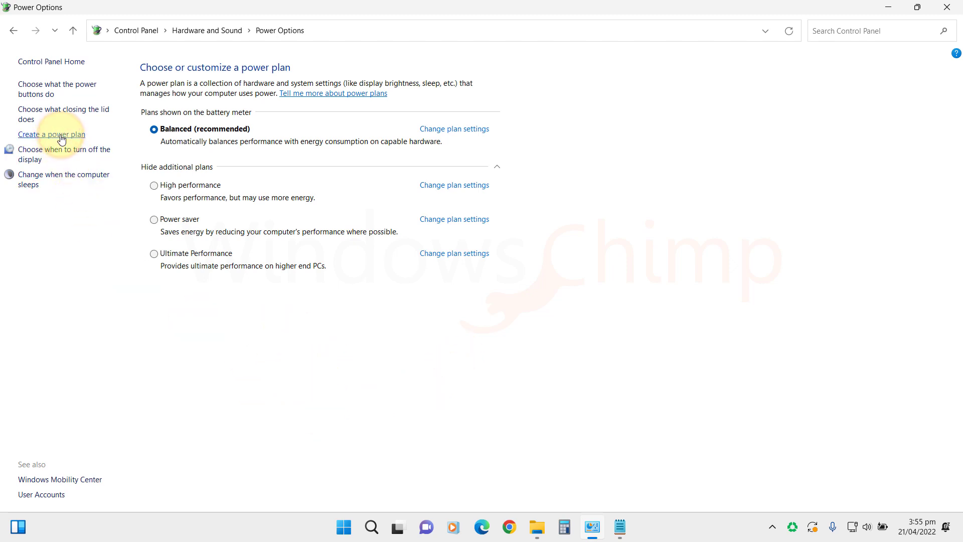
# Step: Create a plan named My High Plan based on High performance and make it active
pyautogui.click(51, 133)
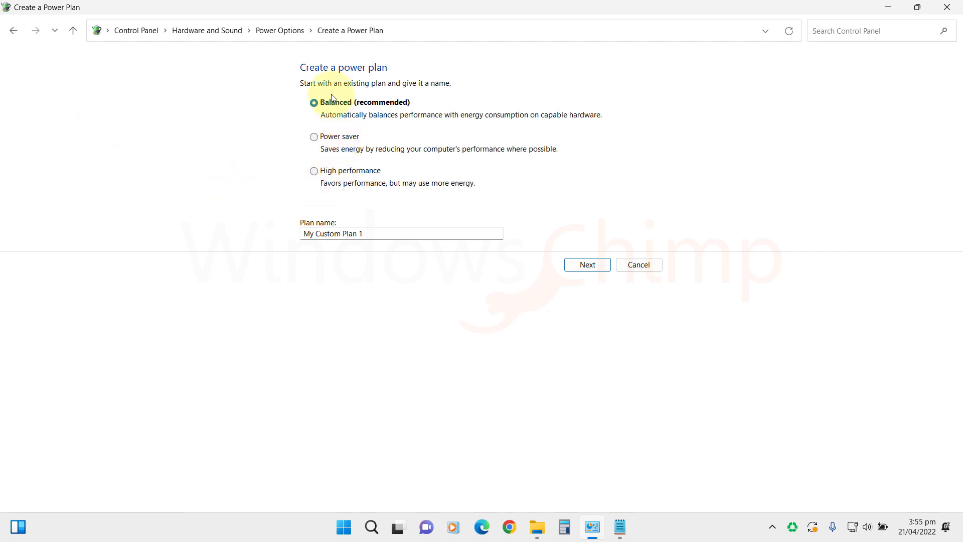
pyautogui.moveTo(330, 174)
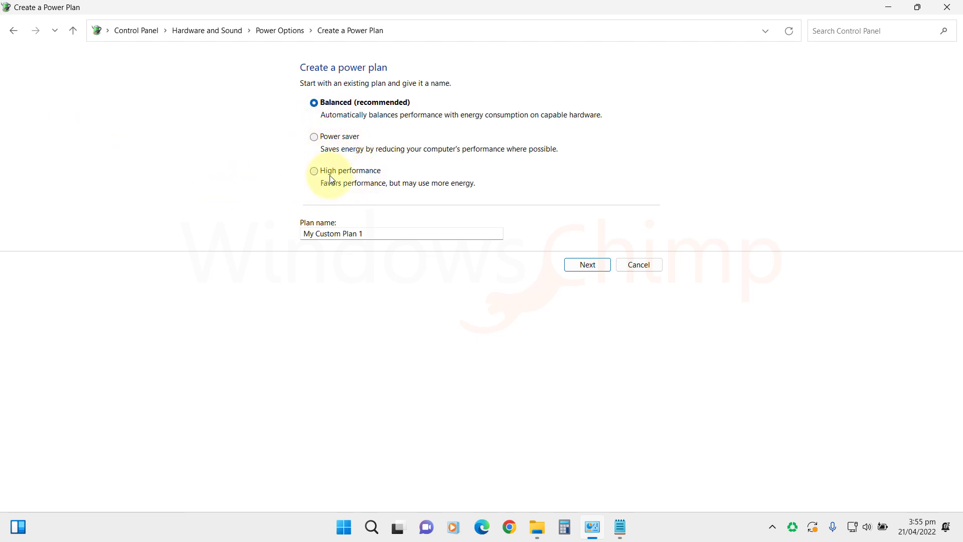
pyautogui.click(314, 171)
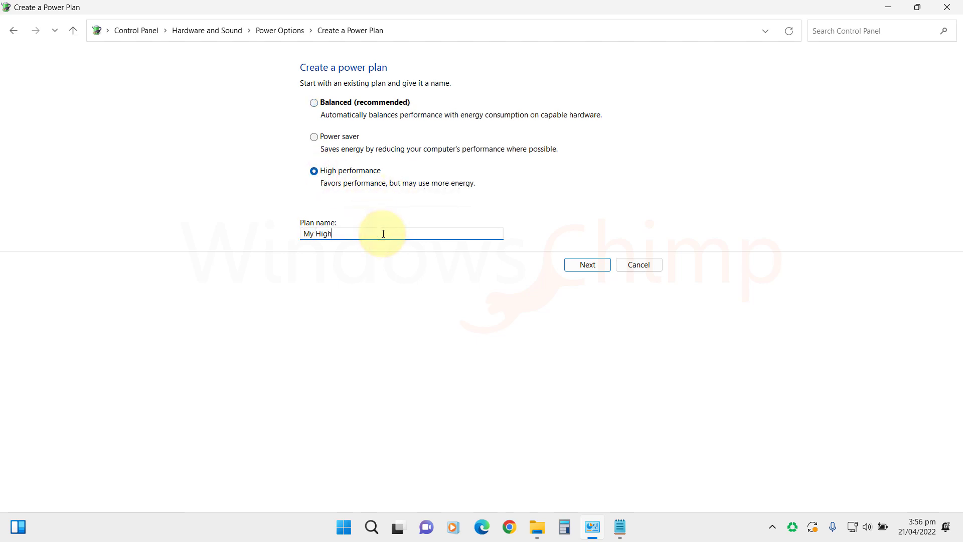
pyautogui.click(585, 264)
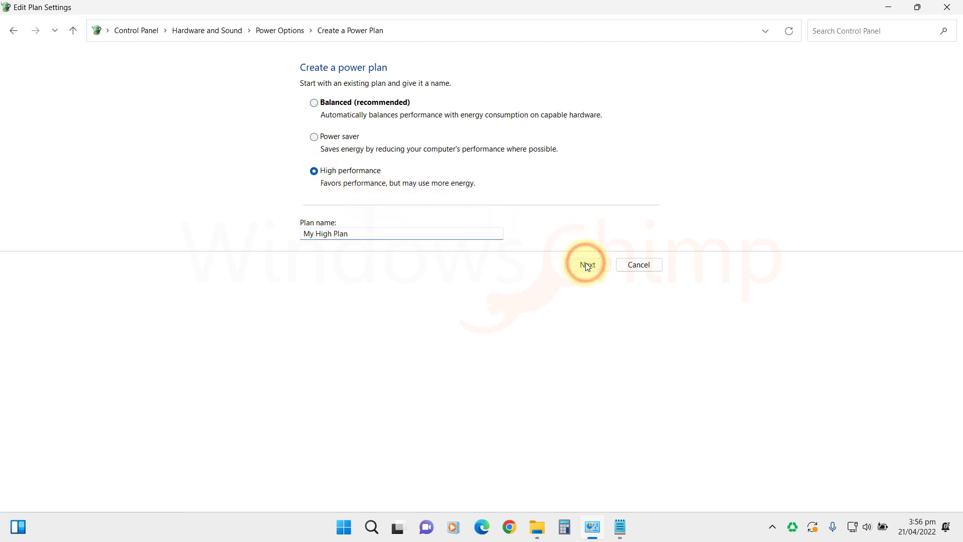
pyautogui.click(587, 265)
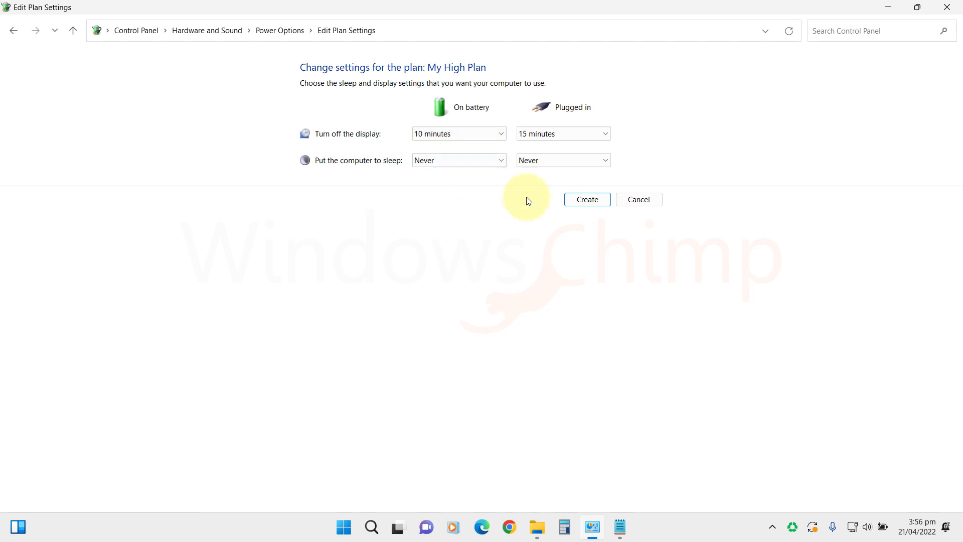
pyautogui.click(585, 198)
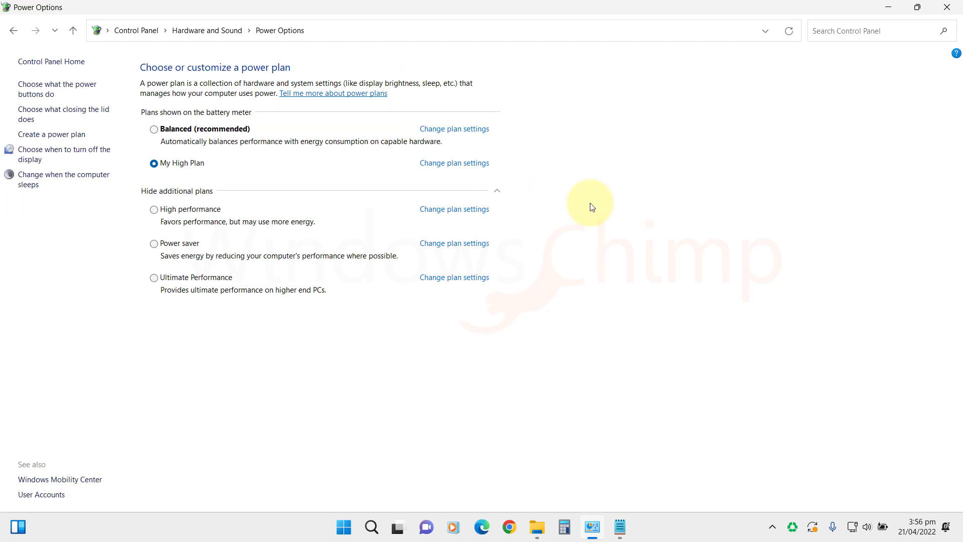
pyautogui.moveTo(278, 164)
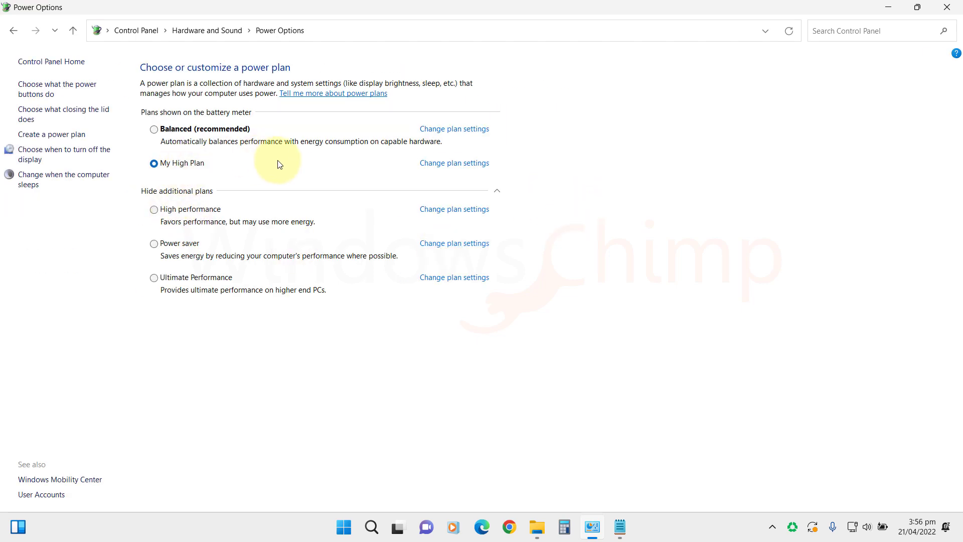
pyautogui.click(453, 163)
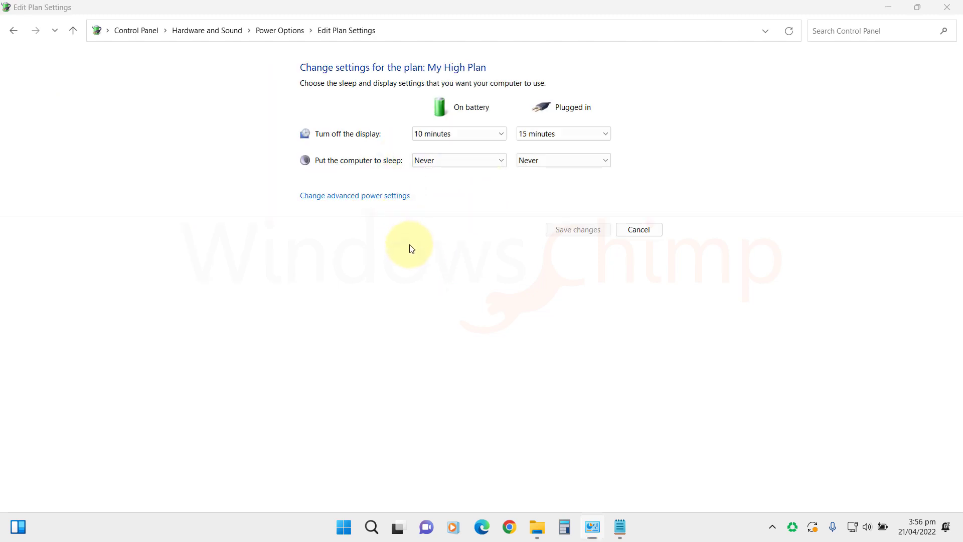
pyautogui.click(354, 196)
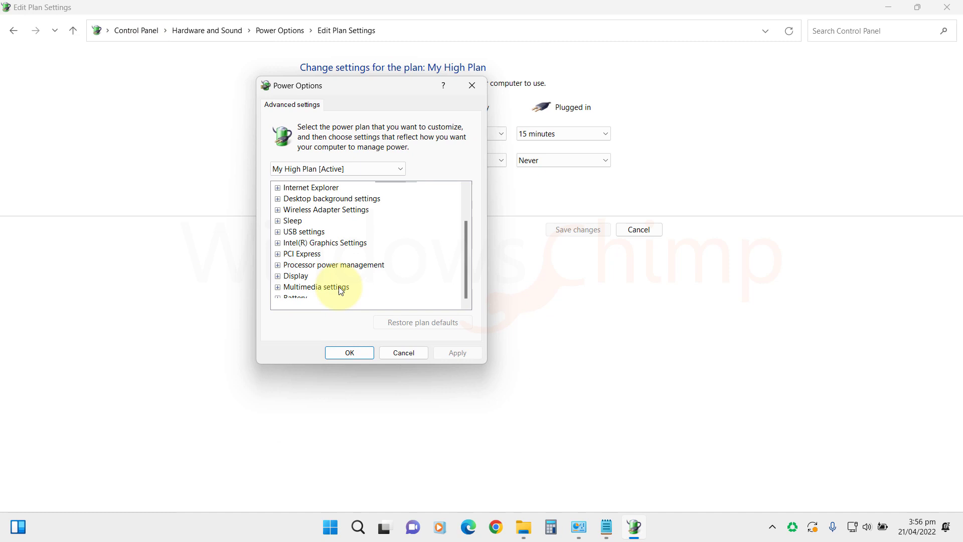
pyautogui.click(404, 352)
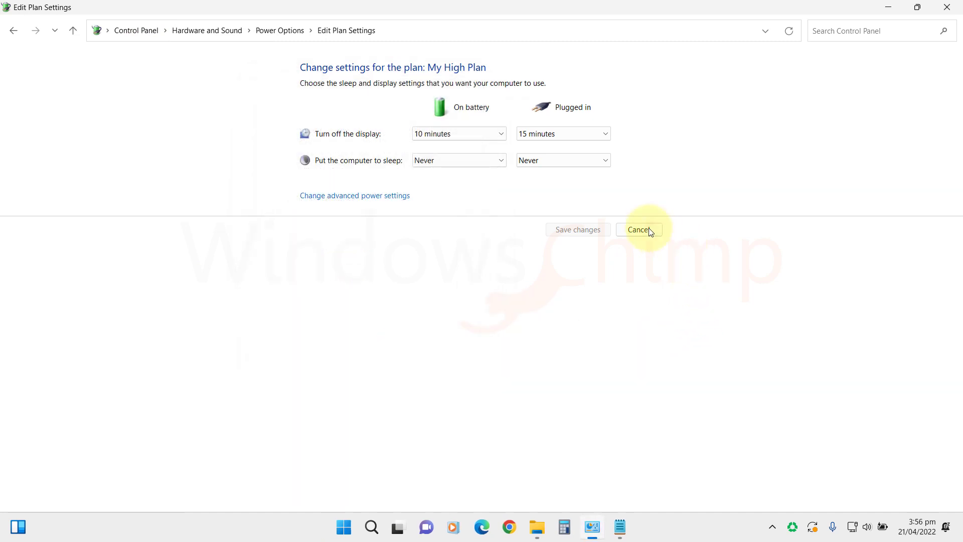
pyautogui.click(639, 229)
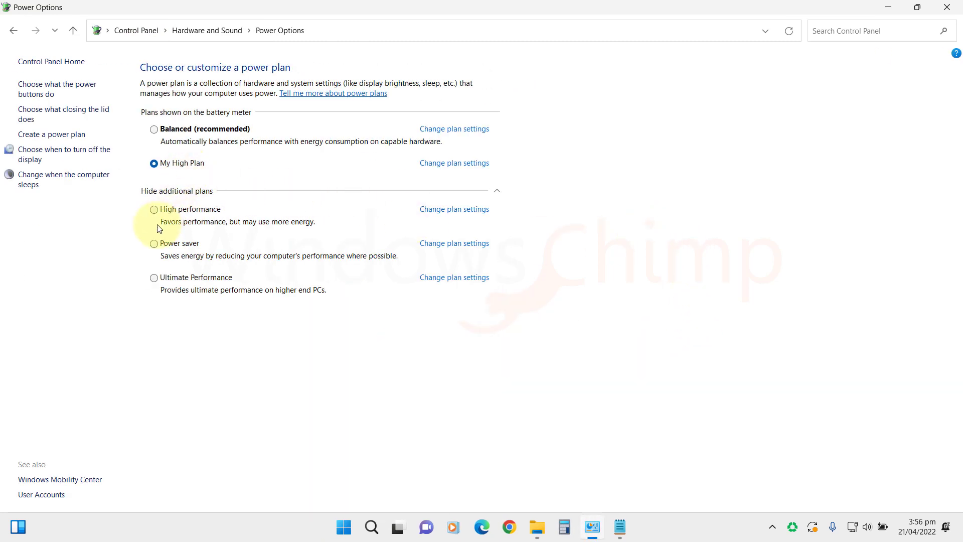
# Step: Switch to High performance, then delete My High Plan and confirm
pyautogui.click(153, 209)
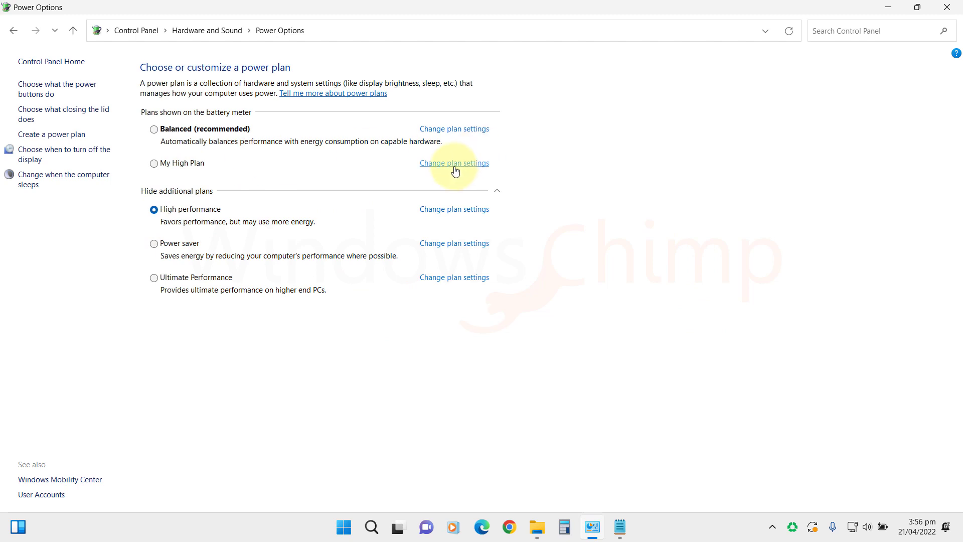
pyautogui.click(455, 162)
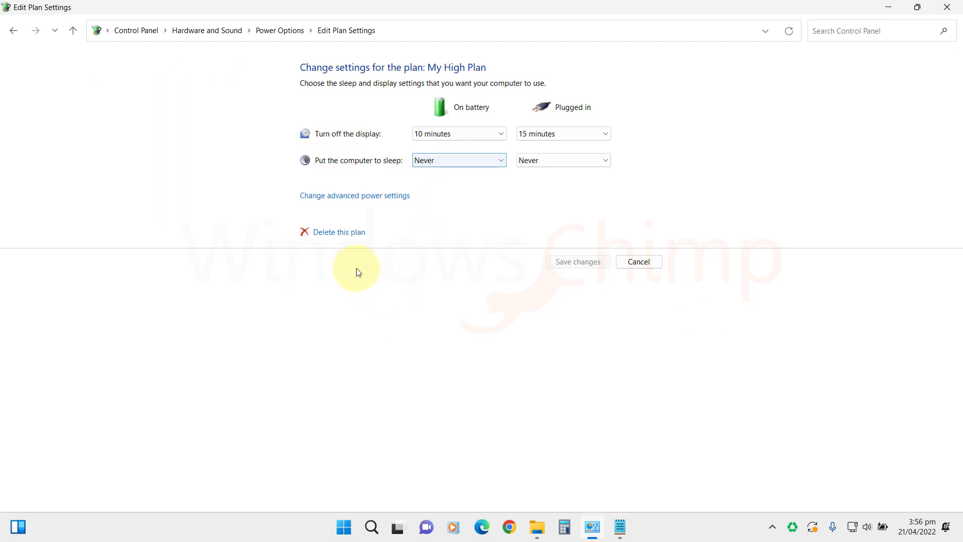
pyautogui.click(338, 232)
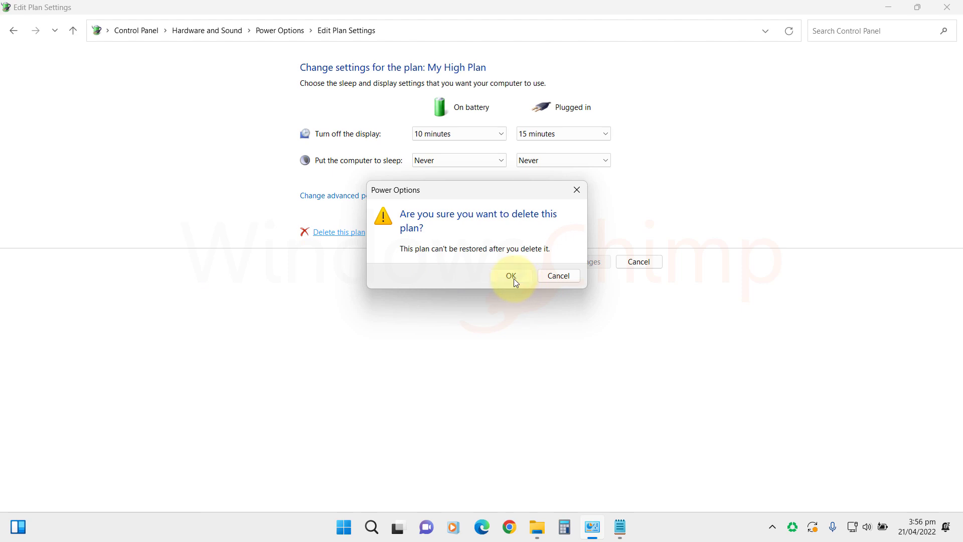
pyautogui.click(511, 275)
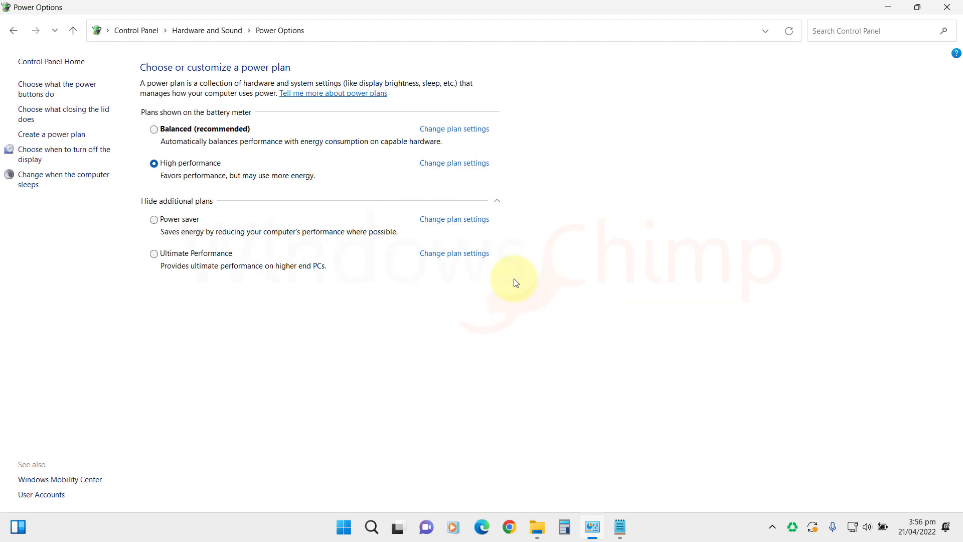